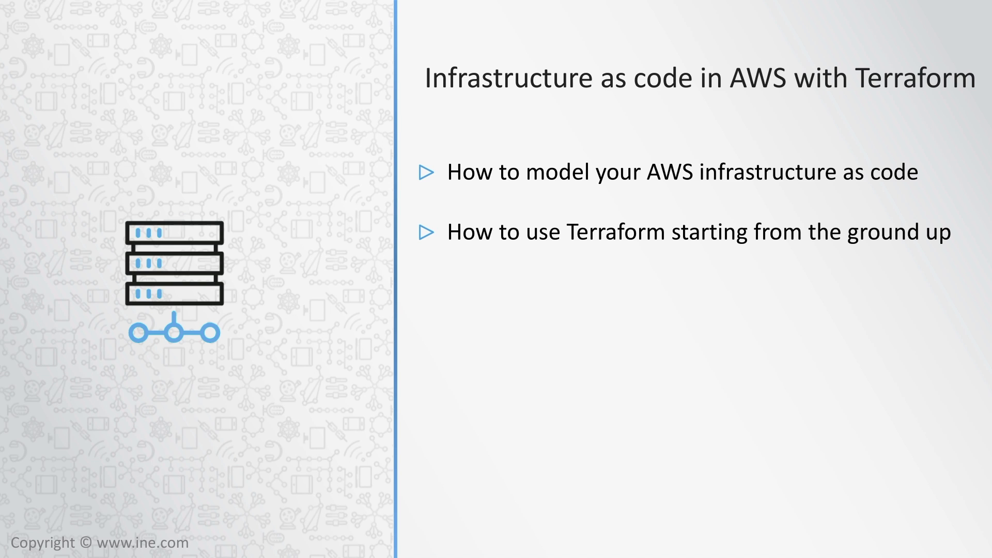
Advance the slide to reveal the third bullet on importing existing AWS infrastructure
{"action": "key", "text": "right"}
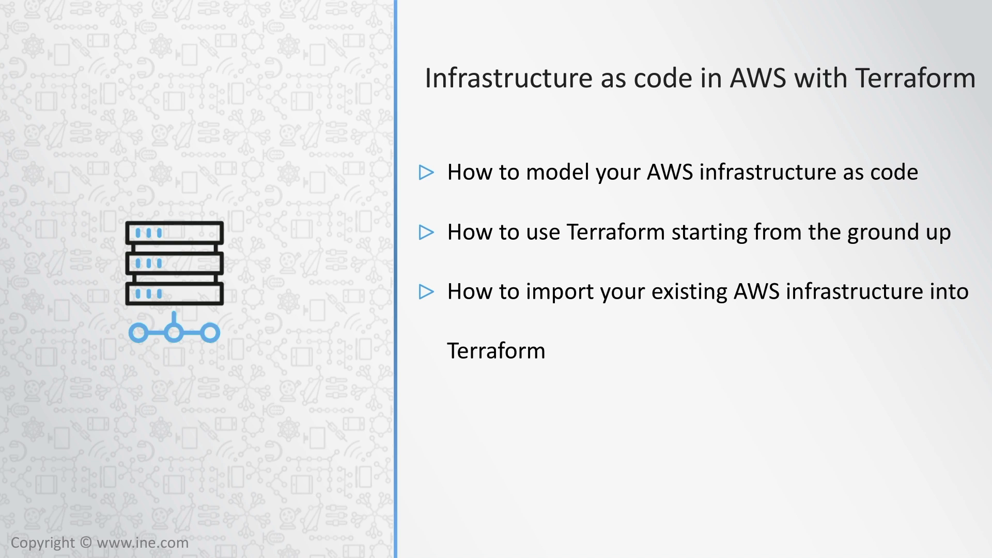